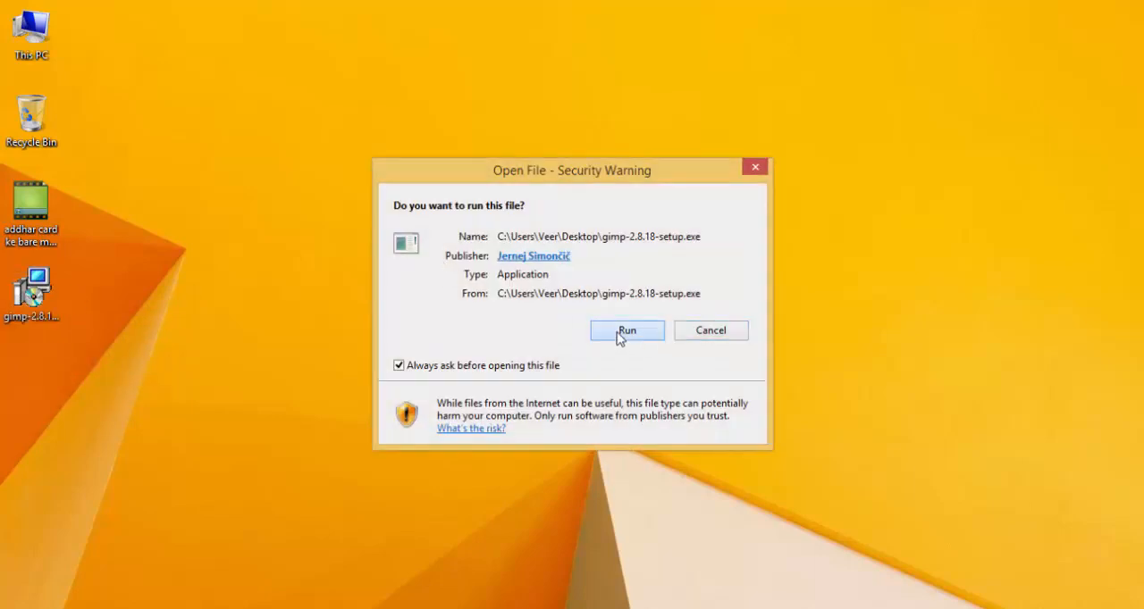
Confirm Run in the security warning so the GIMP 2.8.18 setup launches.
click(626, 329)
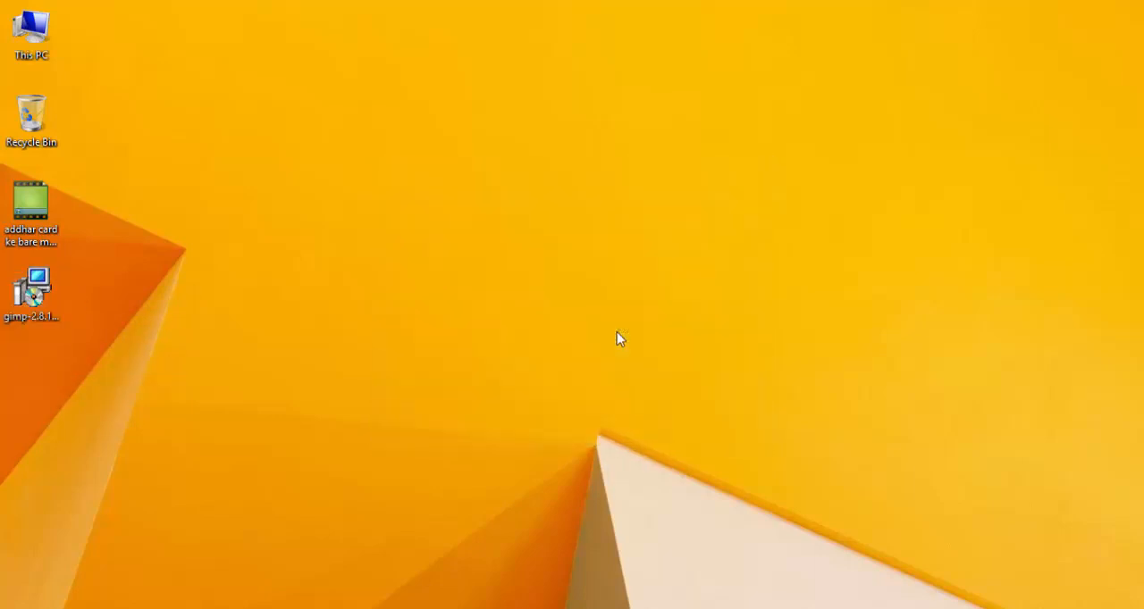